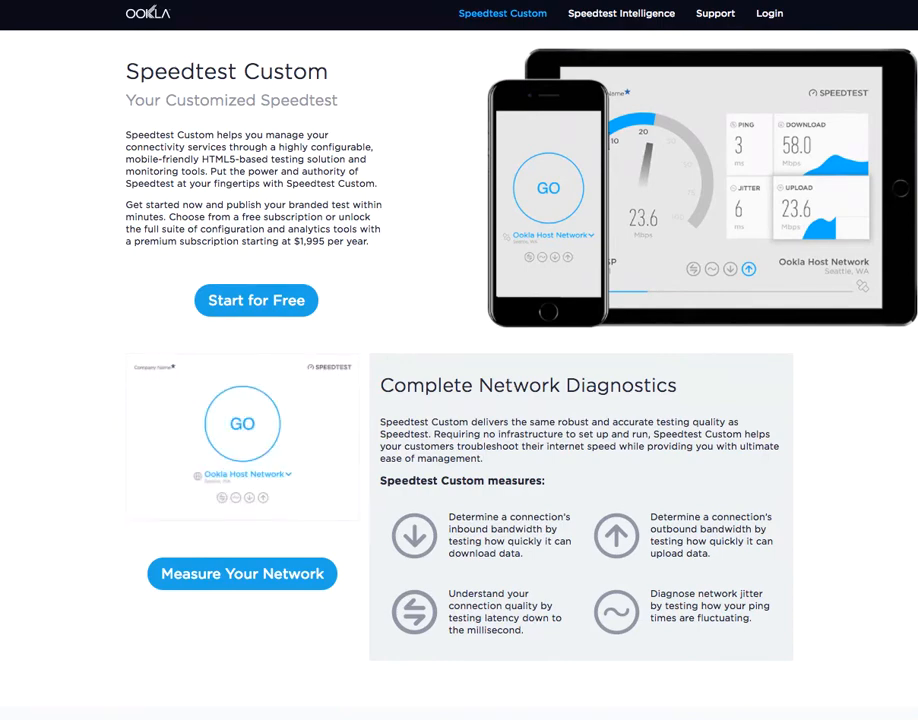
Scroll down the Speedtest Custom page to the Free versus Premium plan comparison.
scroll(down, 3)
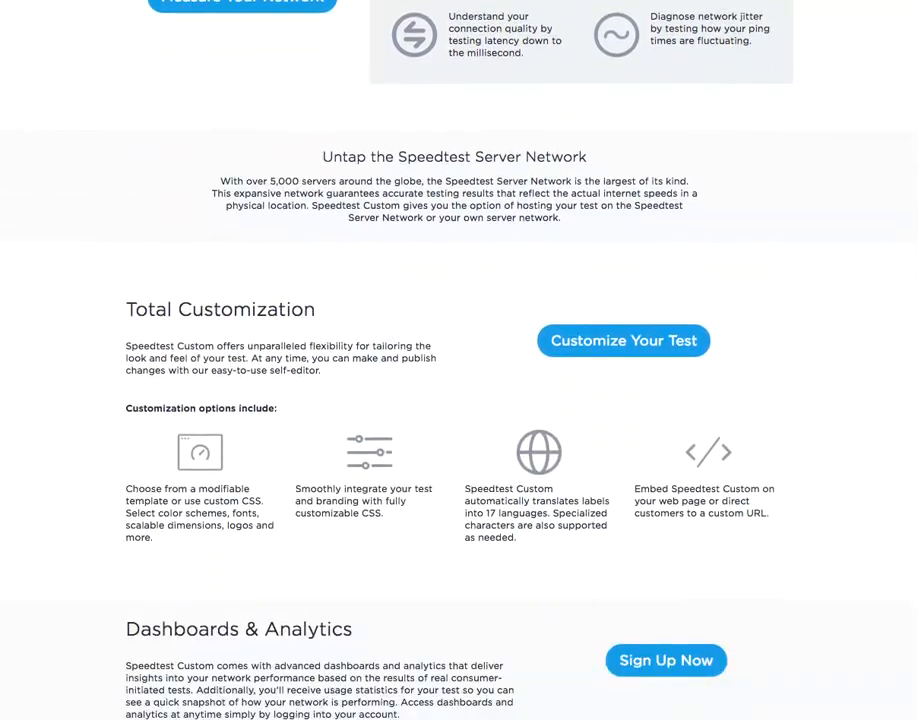
scroll(down, 3)
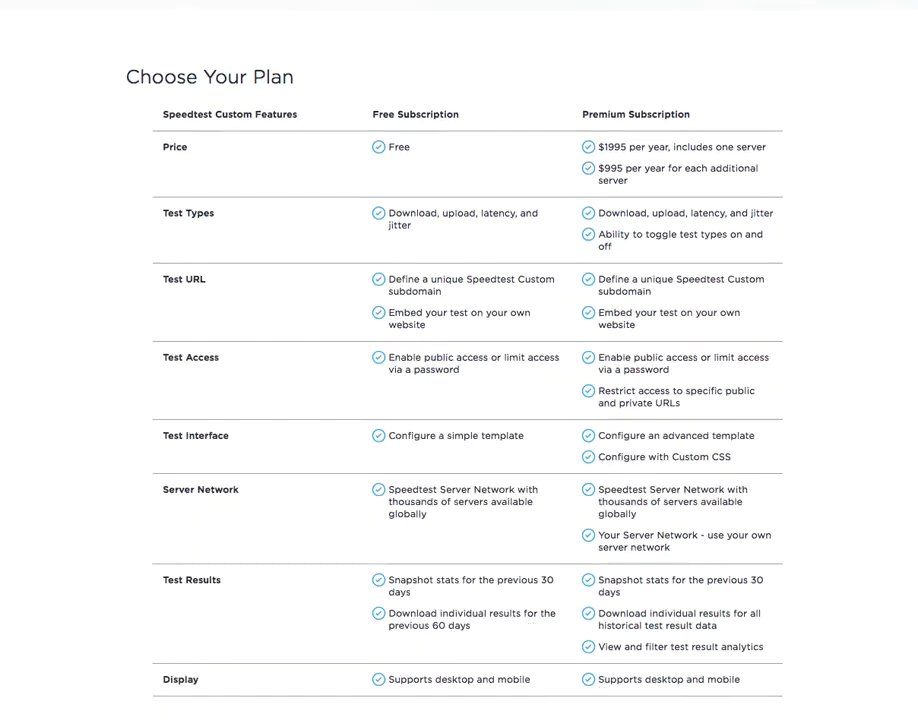
scroll(down, 3)
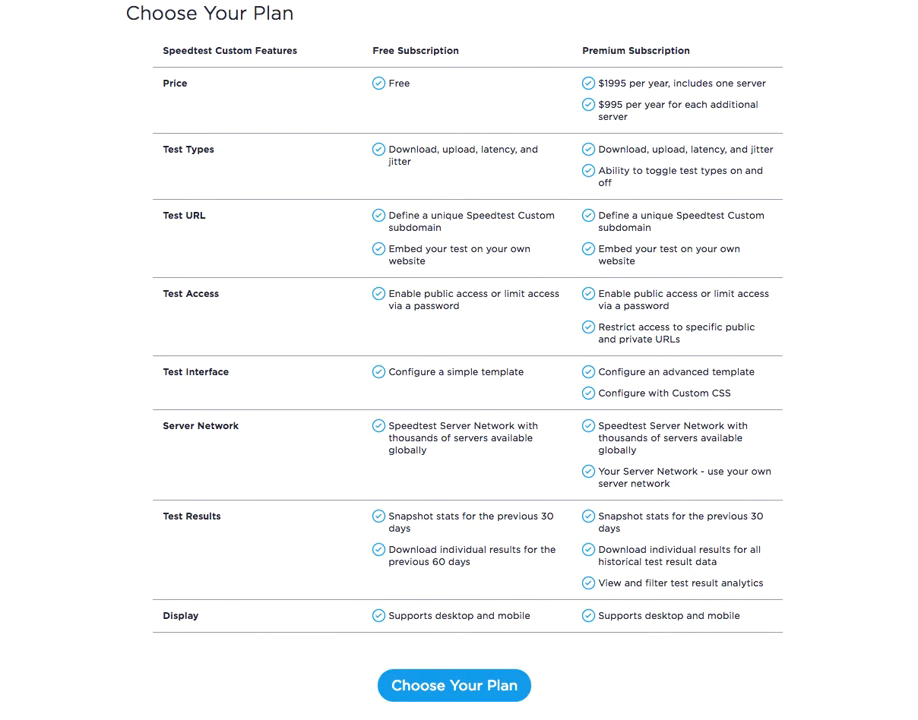
mouse_move(190, 224)
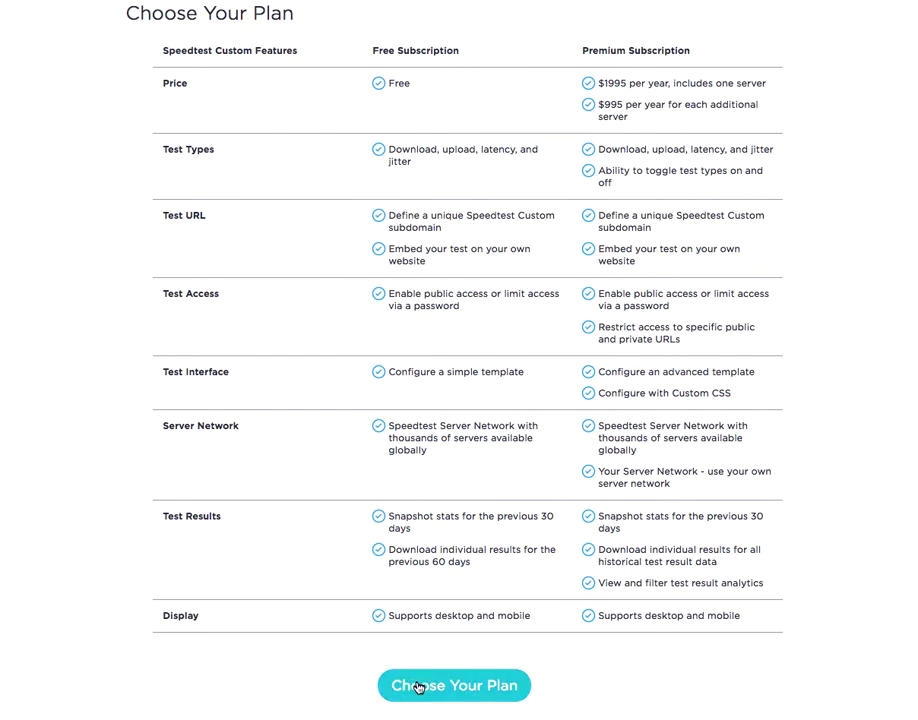
Start the Premium plan signup and raise the server count to 2 ($2990 annually).
click(453, 686)
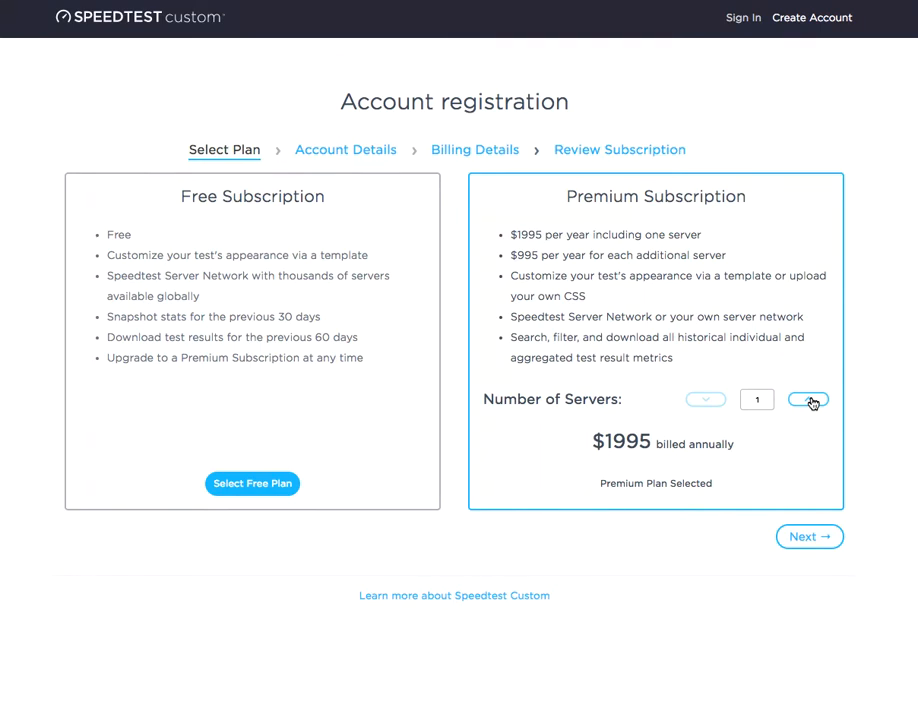
click(808, 399)
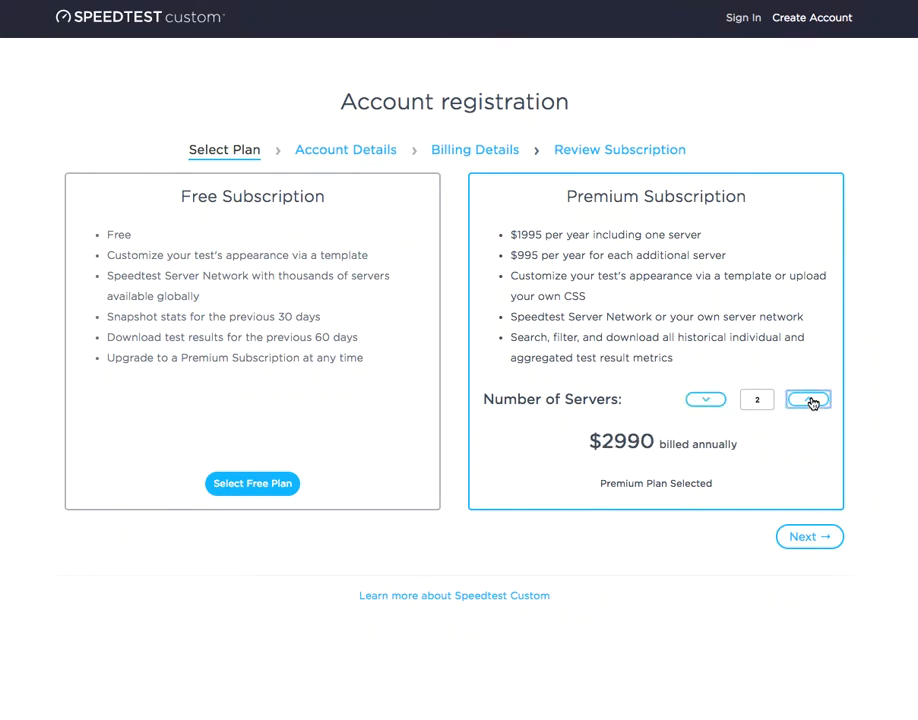
mouse_move(817, 558)
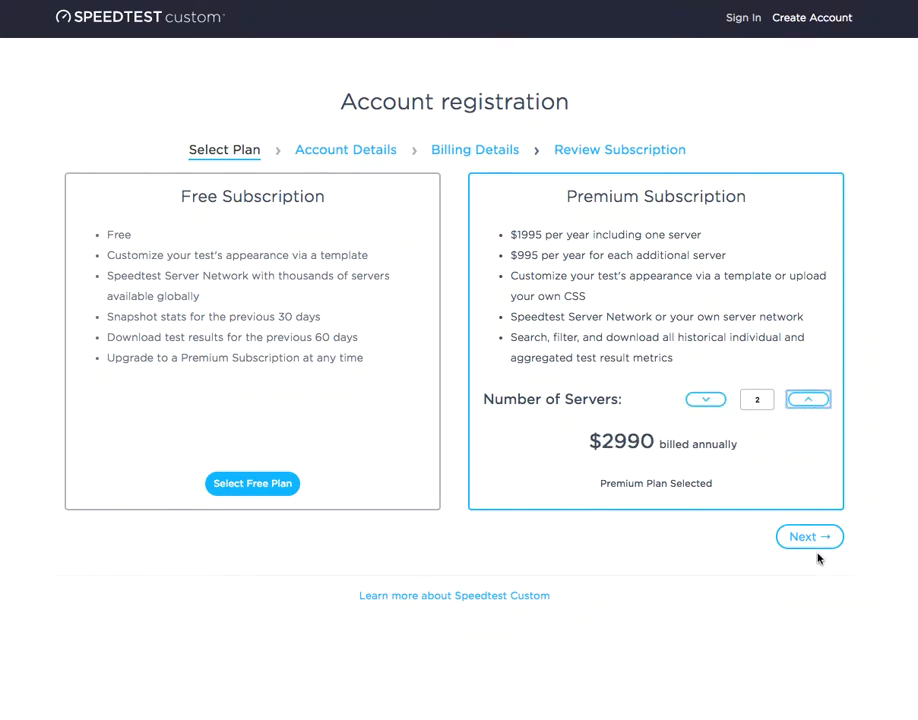
mouse_move(810, 537)
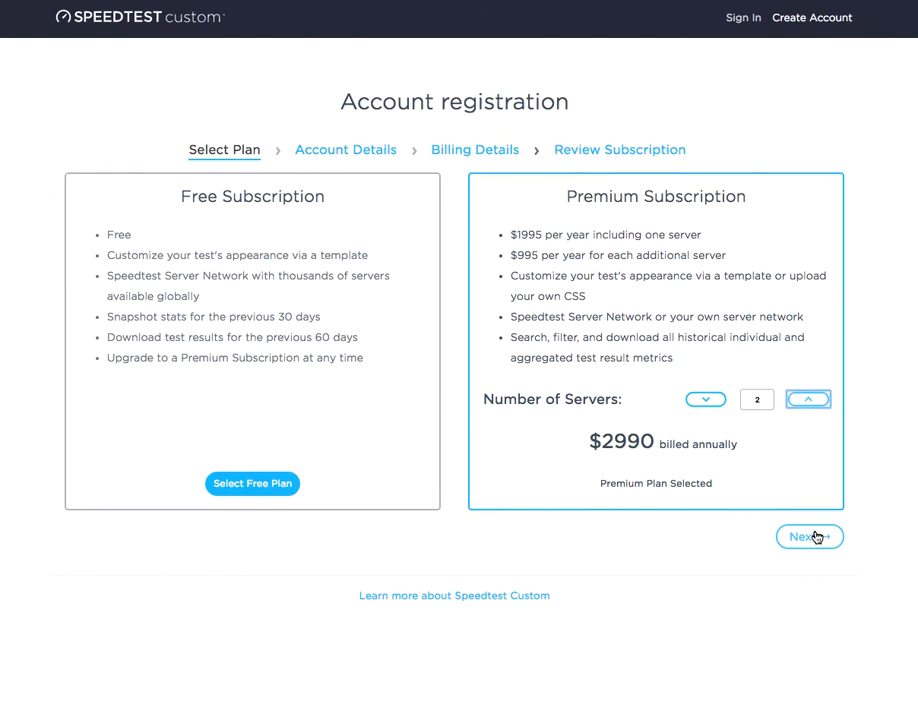
Continue to the Account Details step with name, organization, country and phone filled.
click(810, 537)
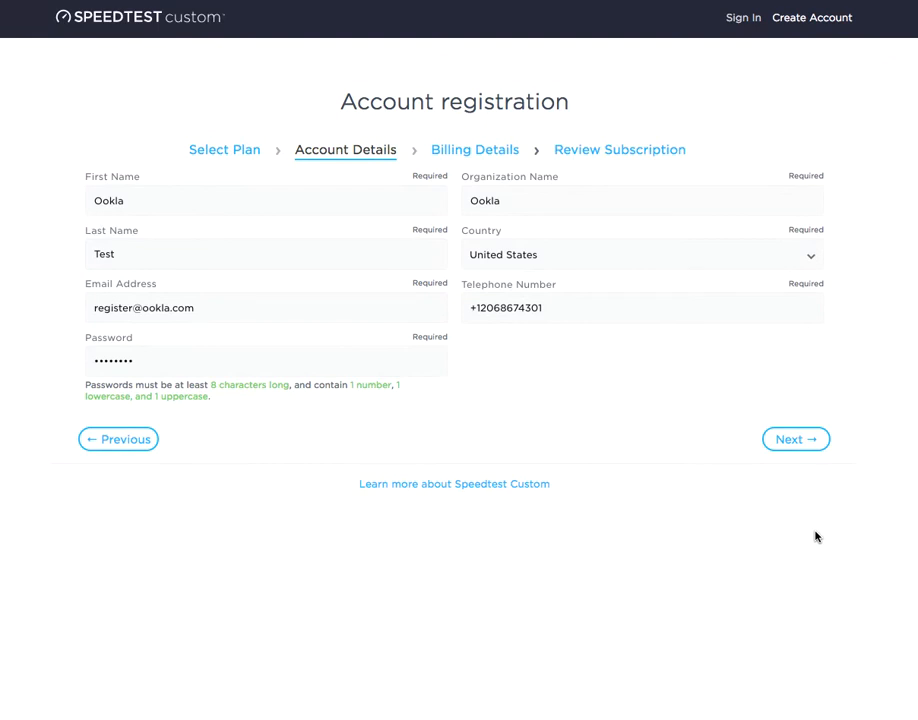
mouse_move(232, 390)
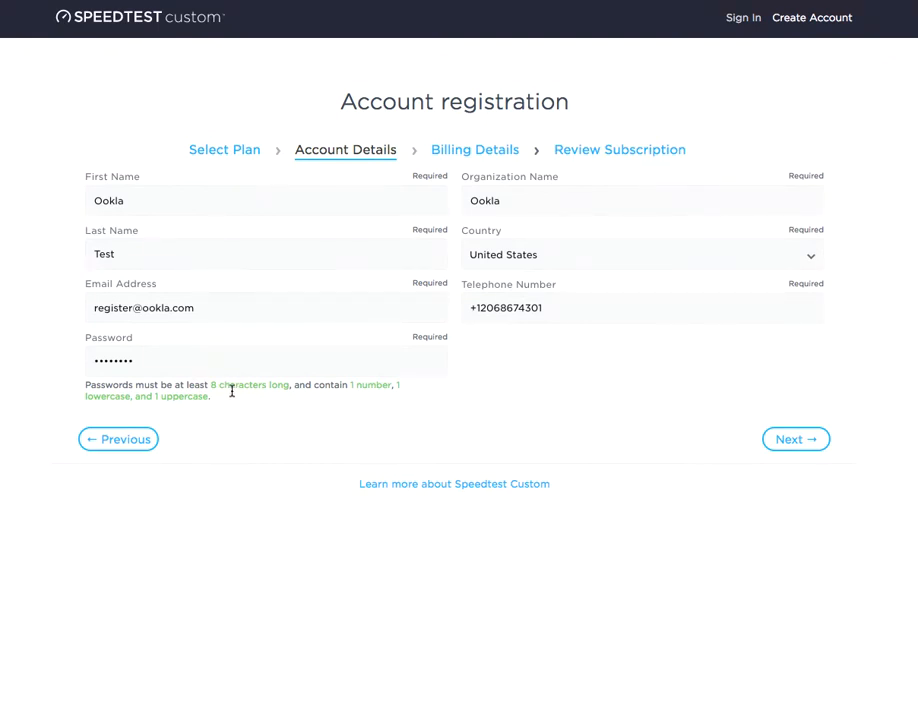
mouse_move(231, 397)
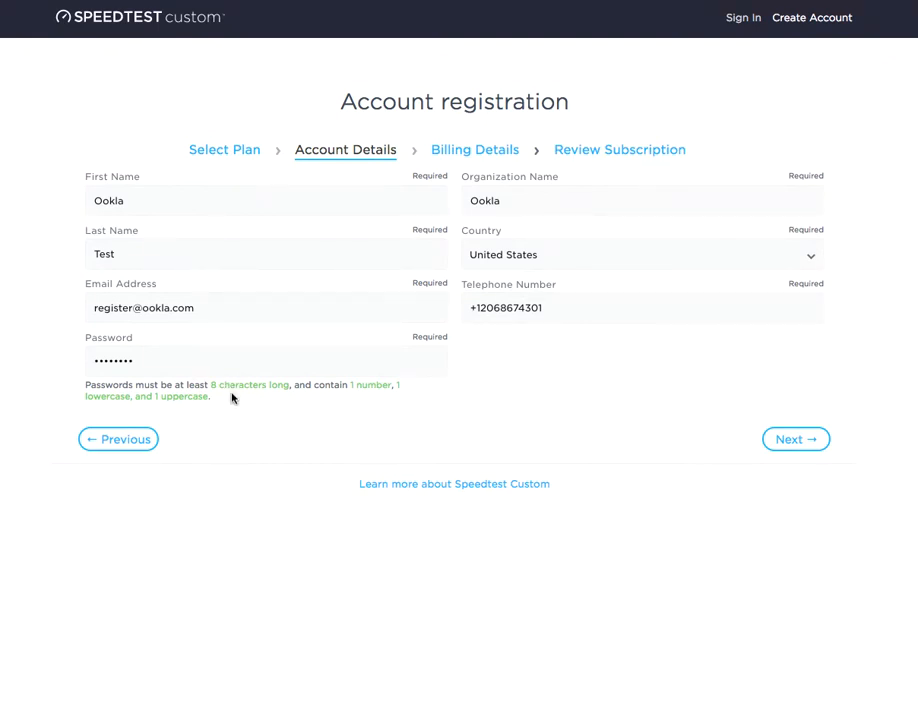
mouse_move(566, 428)
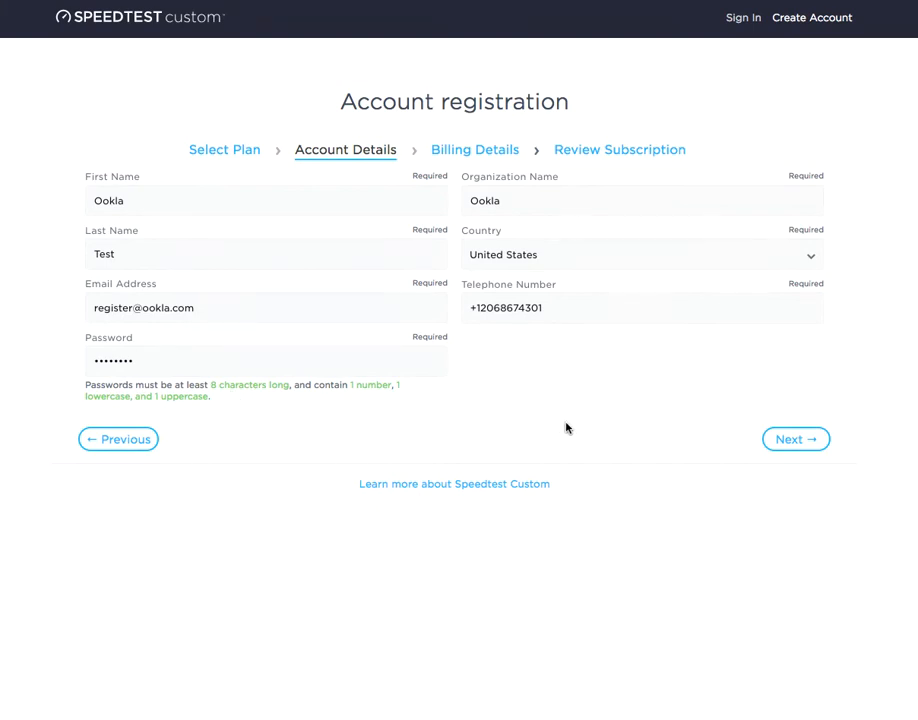
Continue to Billing Details with the Seattle address, billing contact and company website.
click(795, 439)
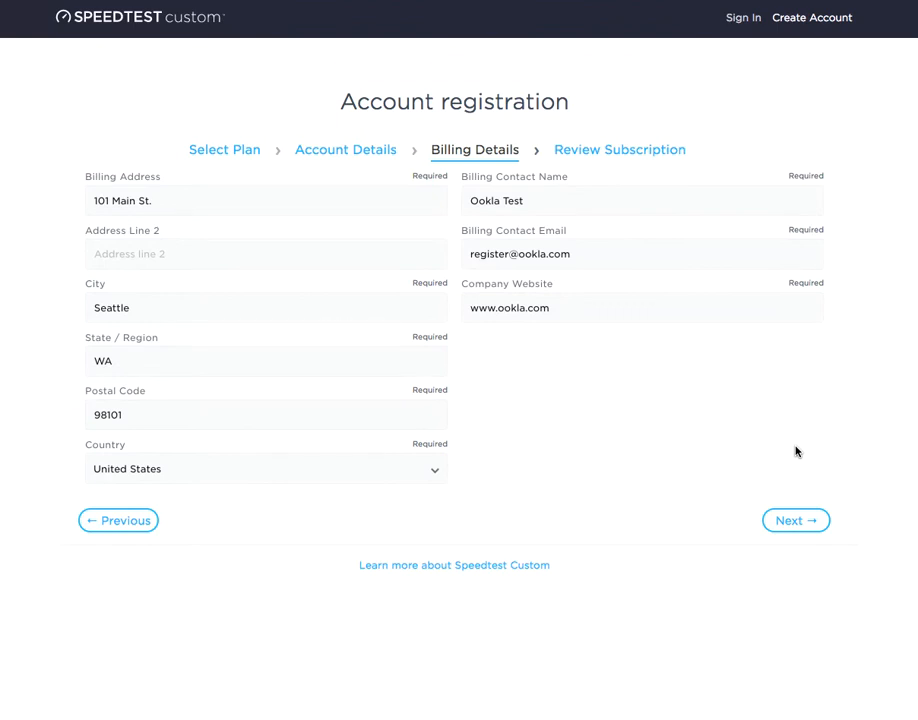
mouse_move(789, 500)
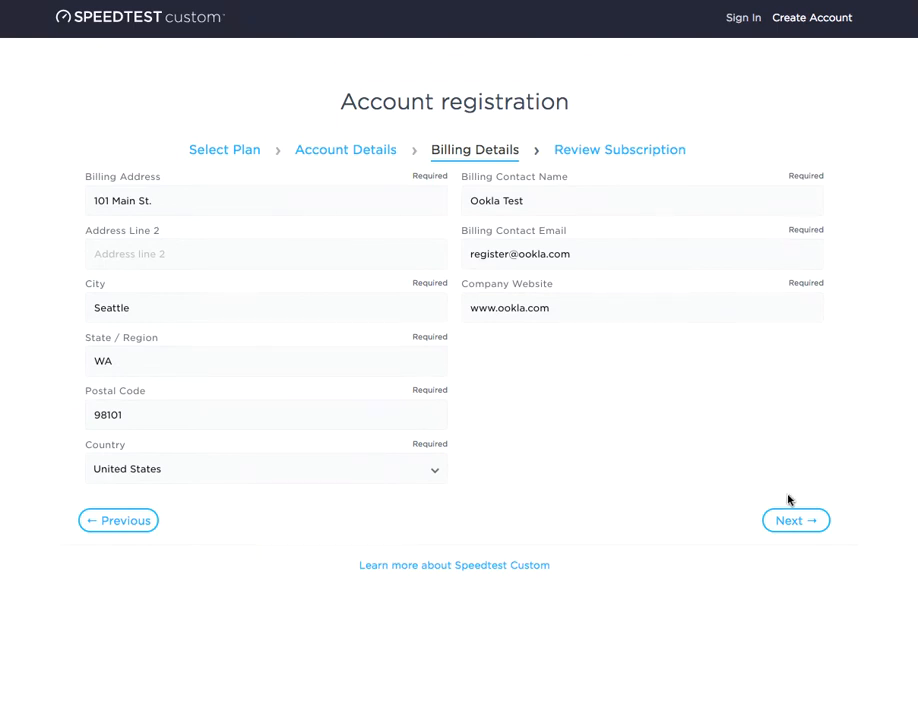
mouse_move(795, 520)
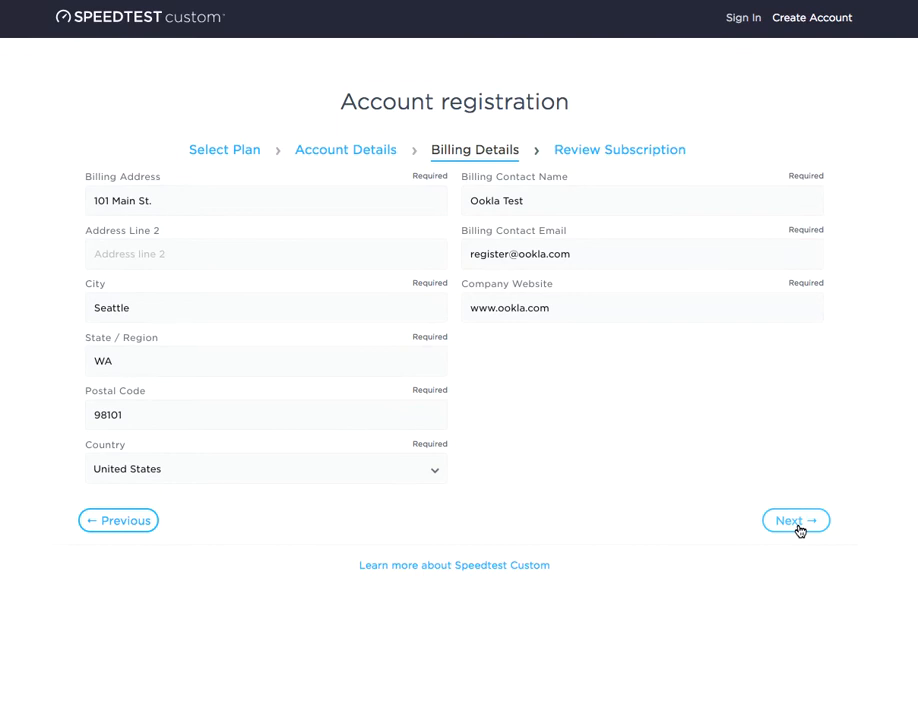
Review the subscription, accept the Terms and Conditions, and submit the registration.
click(795, 520)
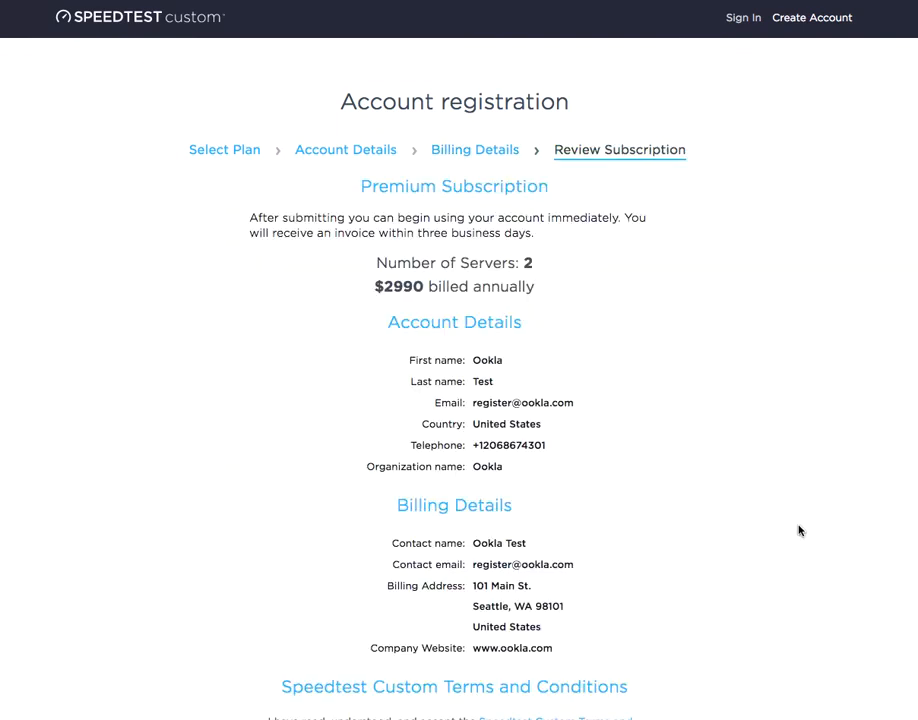
scroll(down, 3)
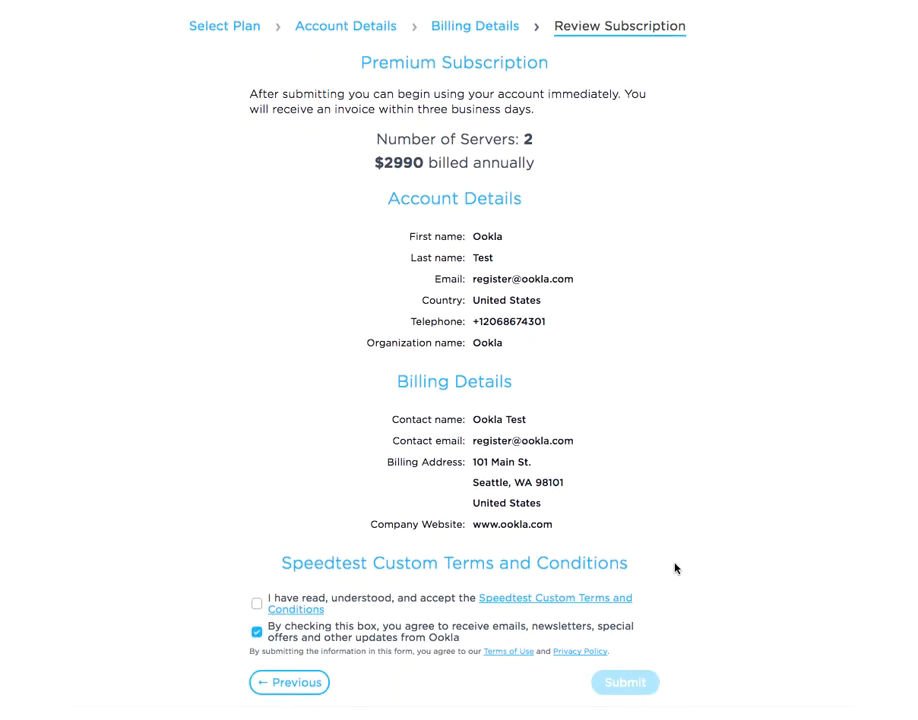
mouse_move(558, 604)
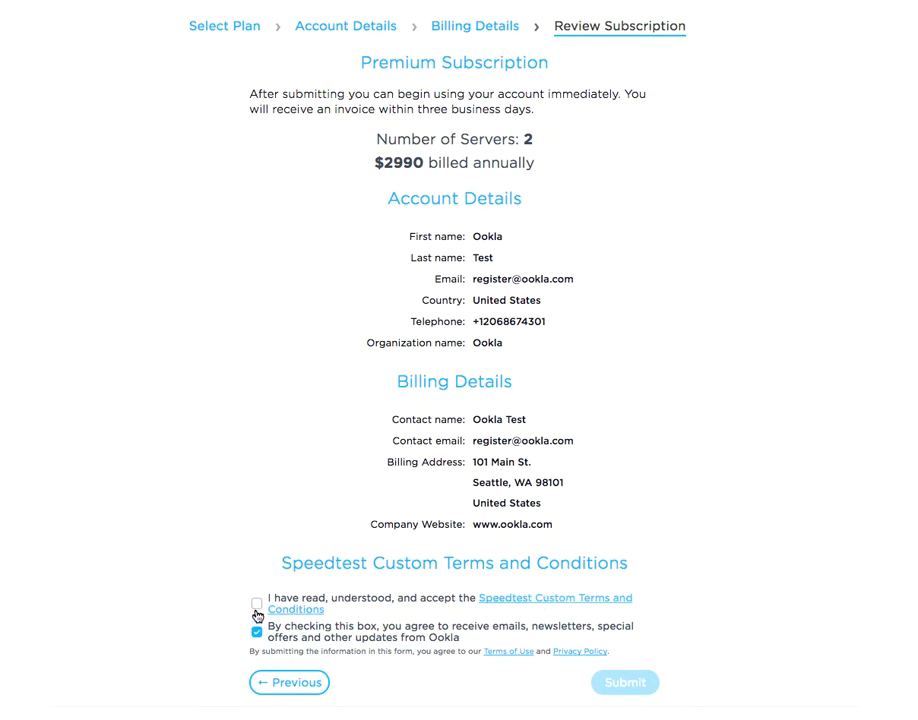
click(256, 601)
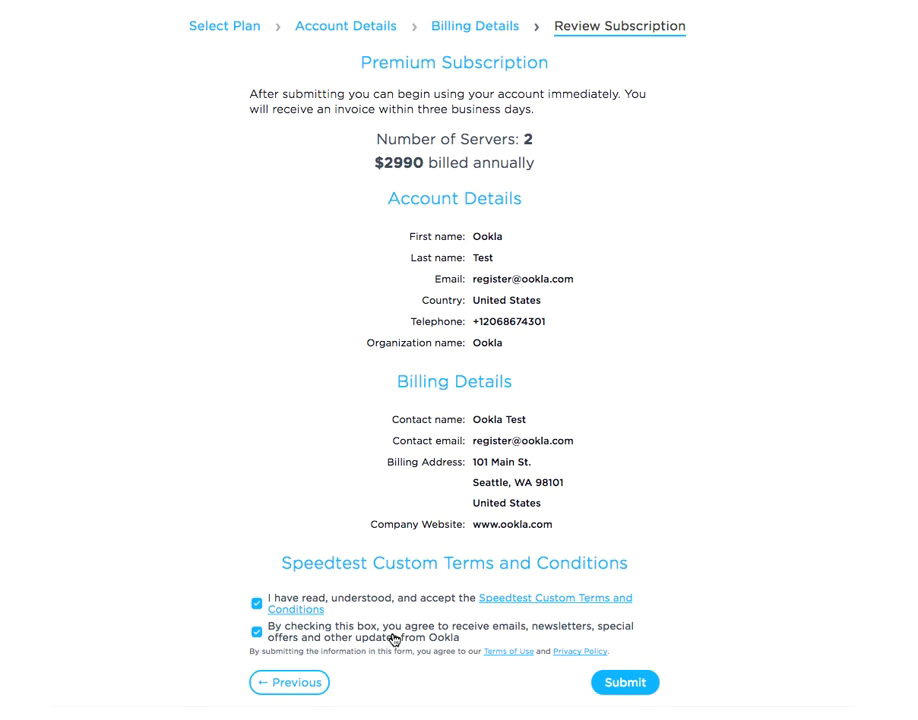
mouse_move(507, 660)
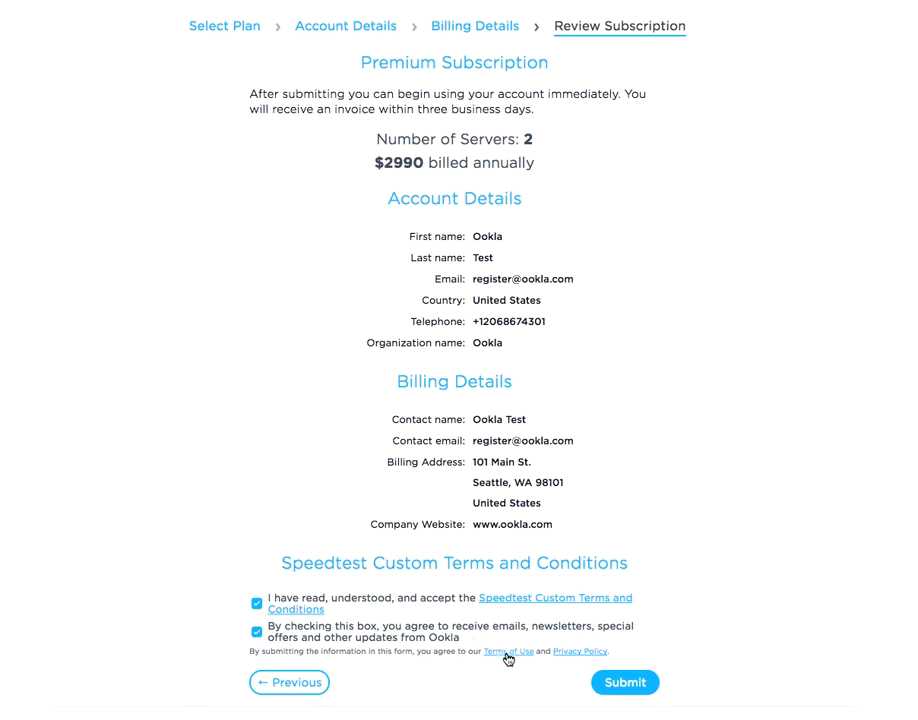
mouse_move(571, 661)
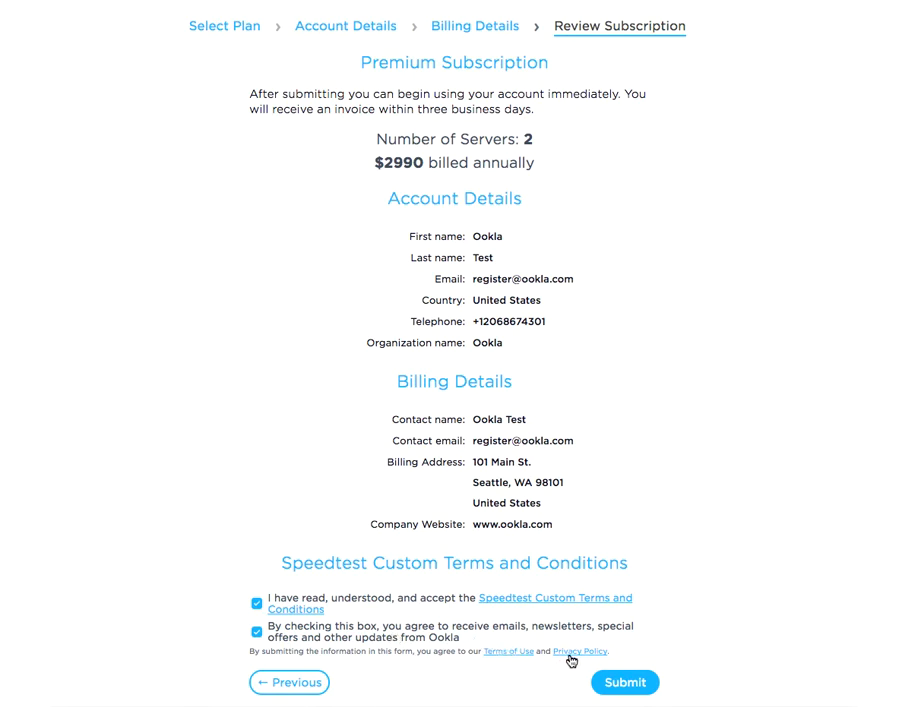
mouse_move(547, 701)
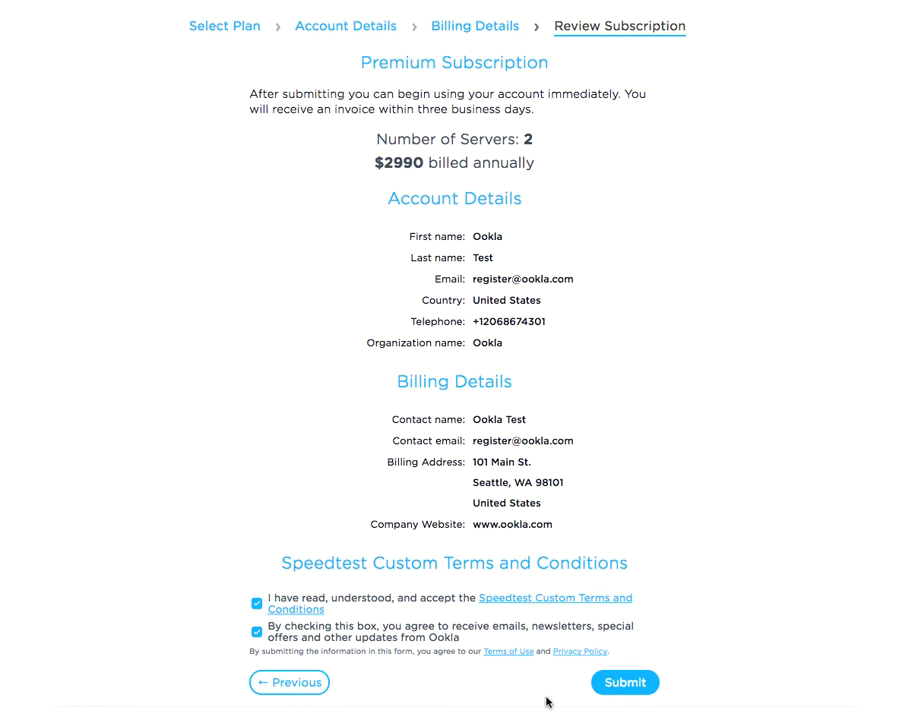
click(624, 682)
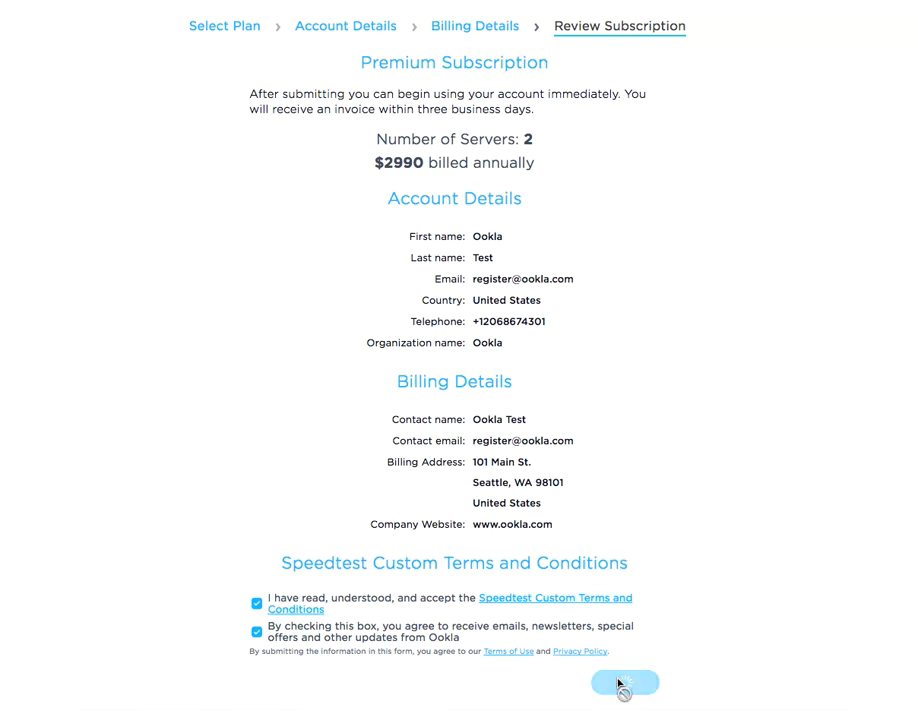
click(624, 683)
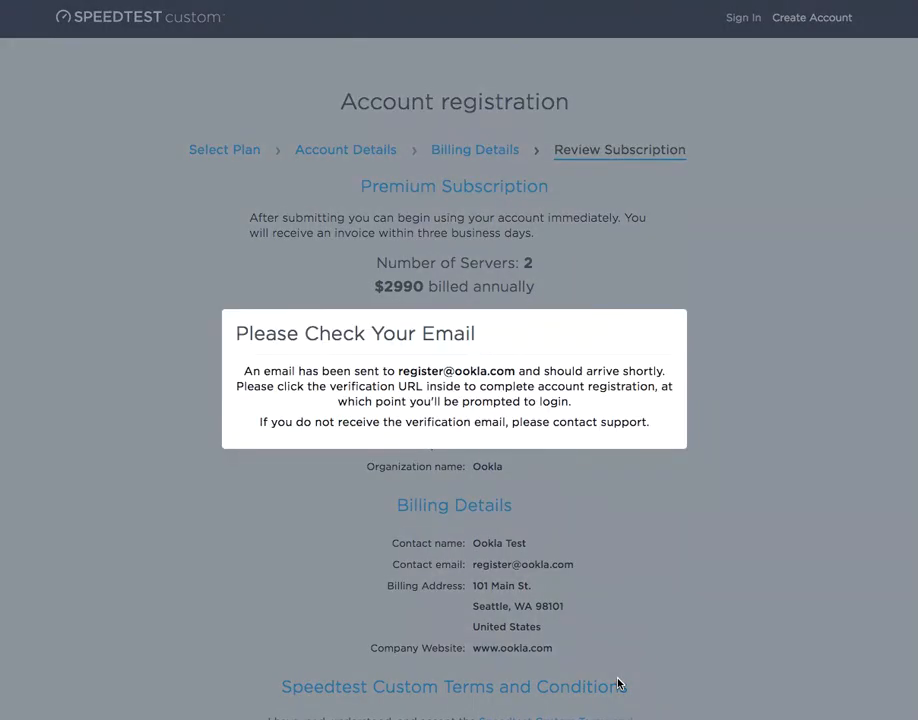